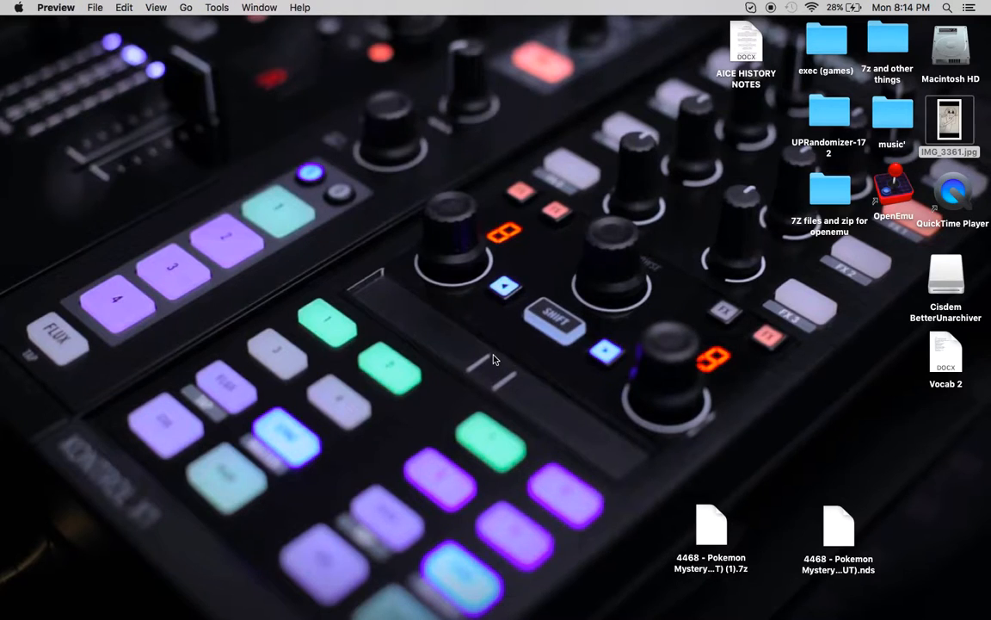
Step: Open the desktop photo IMG_3361.jpg of the hand drawing in Preview
double_click(950, 117)
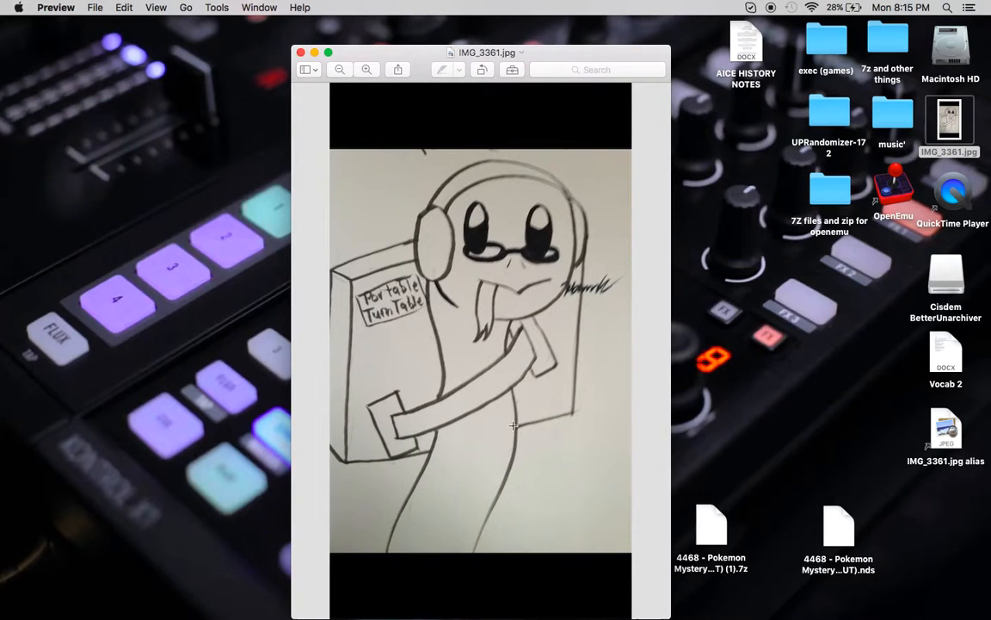
mouse_move(561, 572)
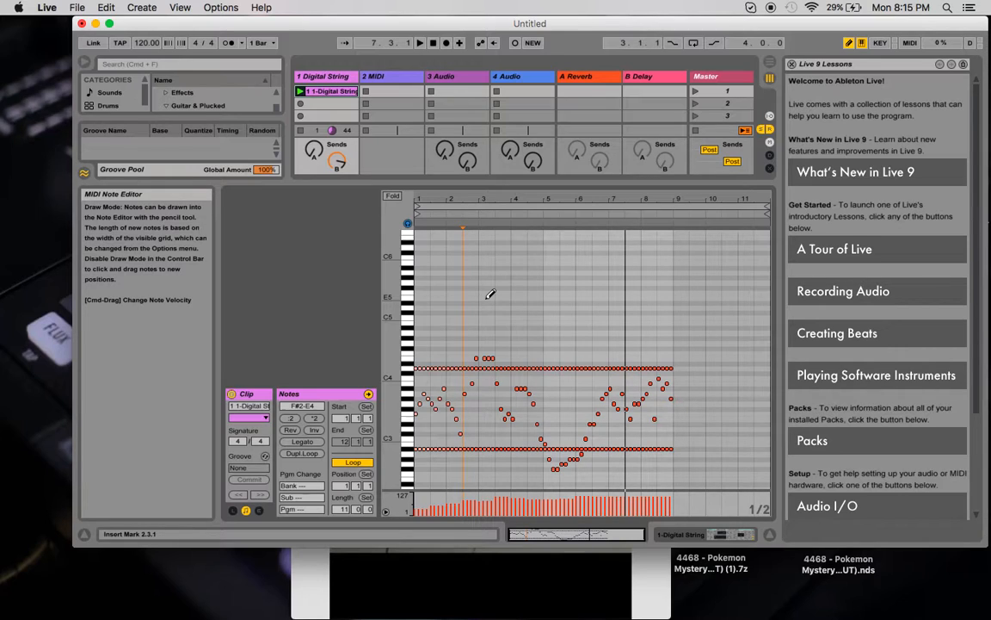
Step: Pencil red notes across the MIDI clip in Draw Mode
left_click(420, 41)
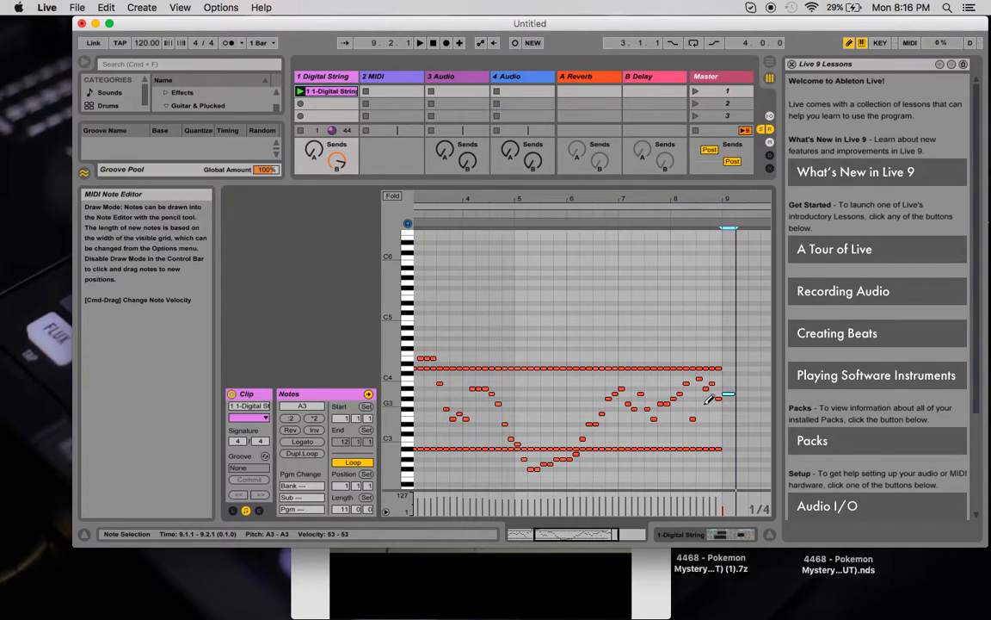
Step: Delete the drawn notes past the clip's opening, leaving only the first few
left_click(719, 398)
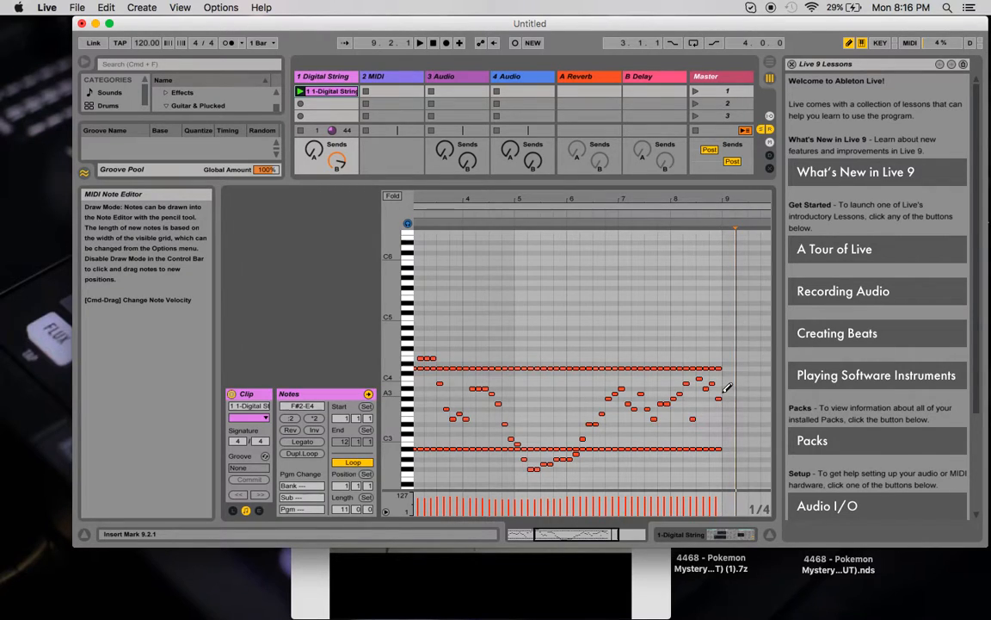
left_click(737, 396)
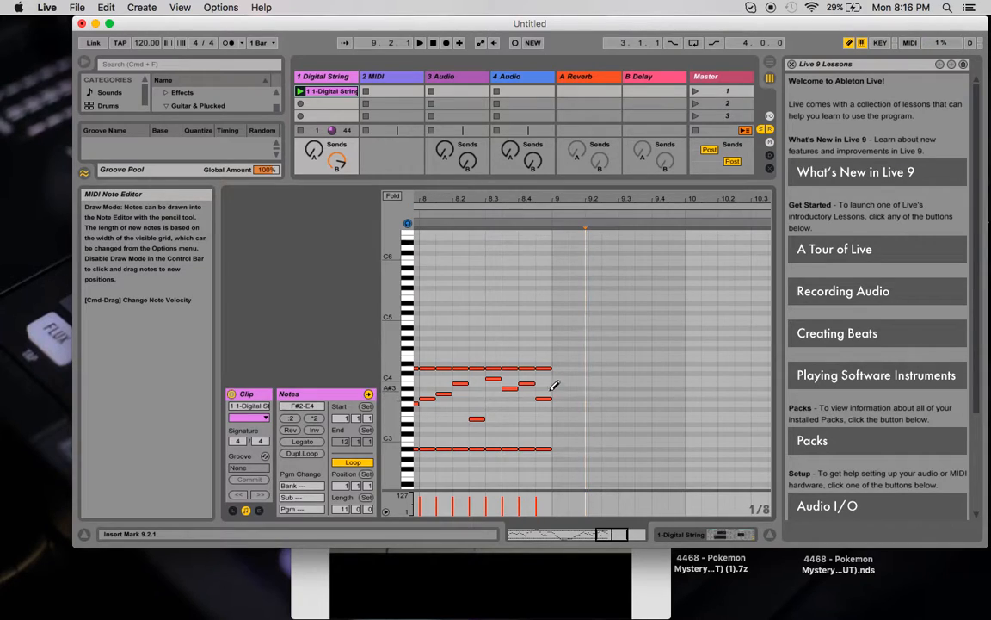
Step: Add a short run of red notes after the remaining ones, stepping down to a lower note
left_click(561, 389)
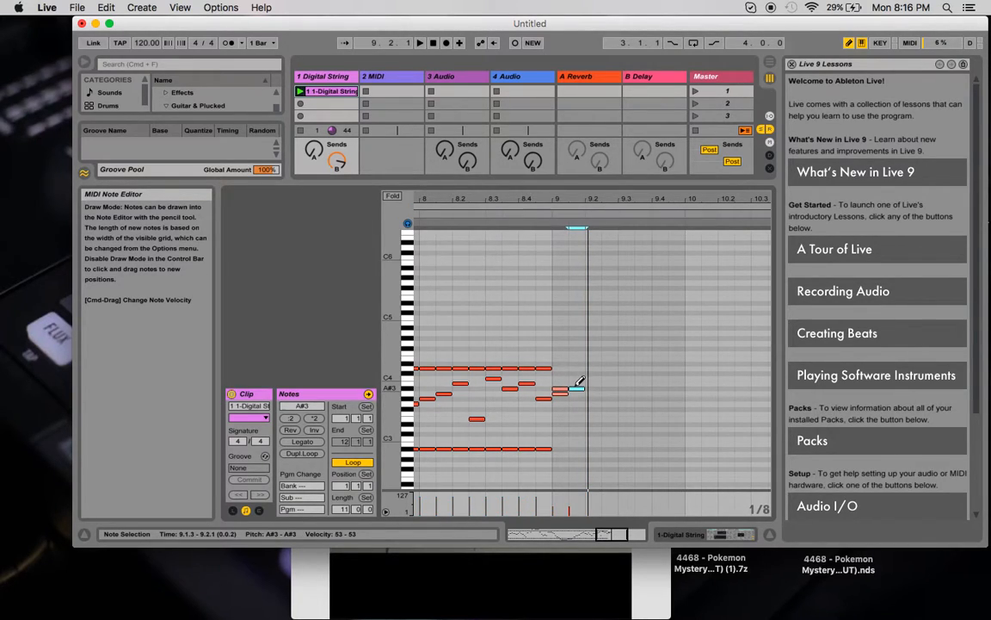
left_click_drag(564, 387, 577, 411)
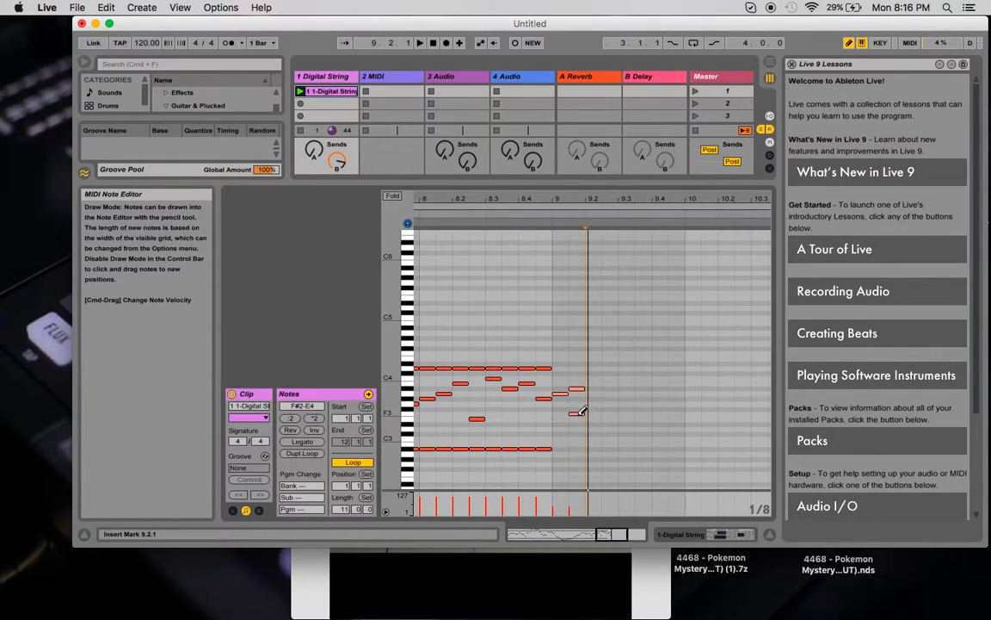
left_click(576, 411)
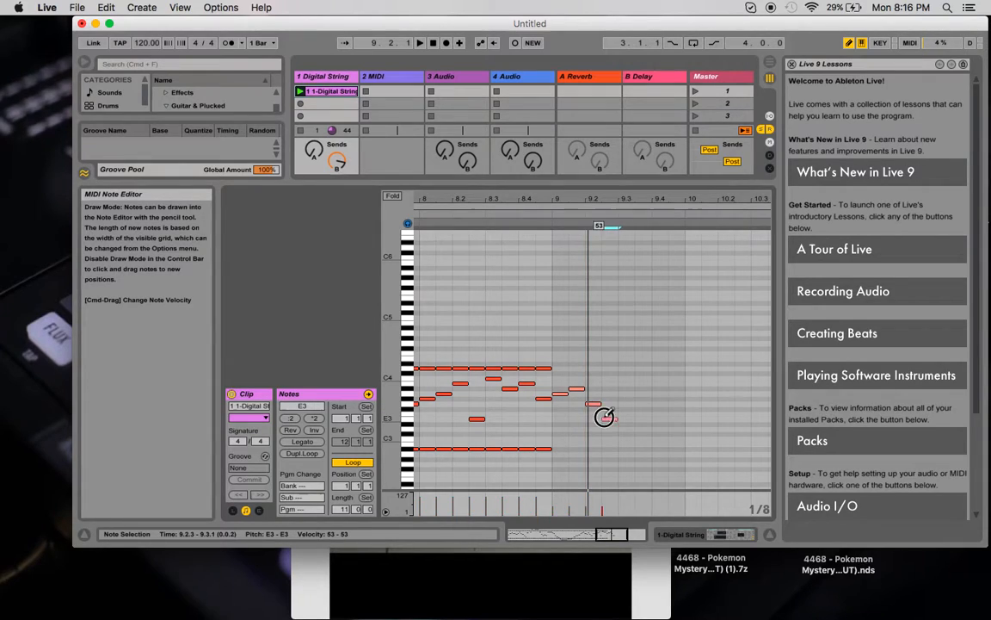
left_click(609, 420)
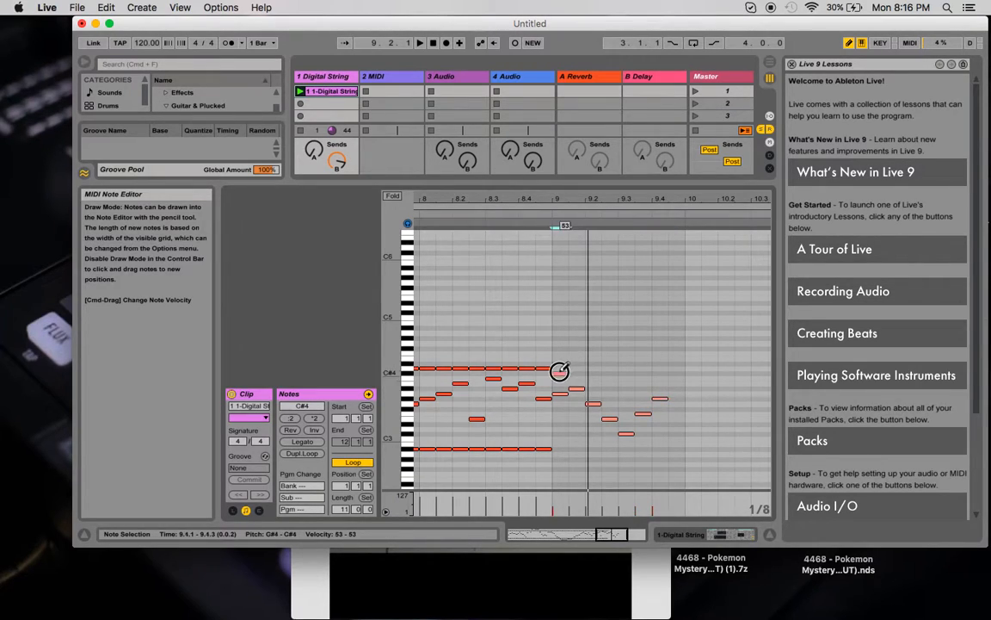
Step: Draw a line of notes further along the clip and stretch the low note long
left_click_drag(559, 372, 674, 372)
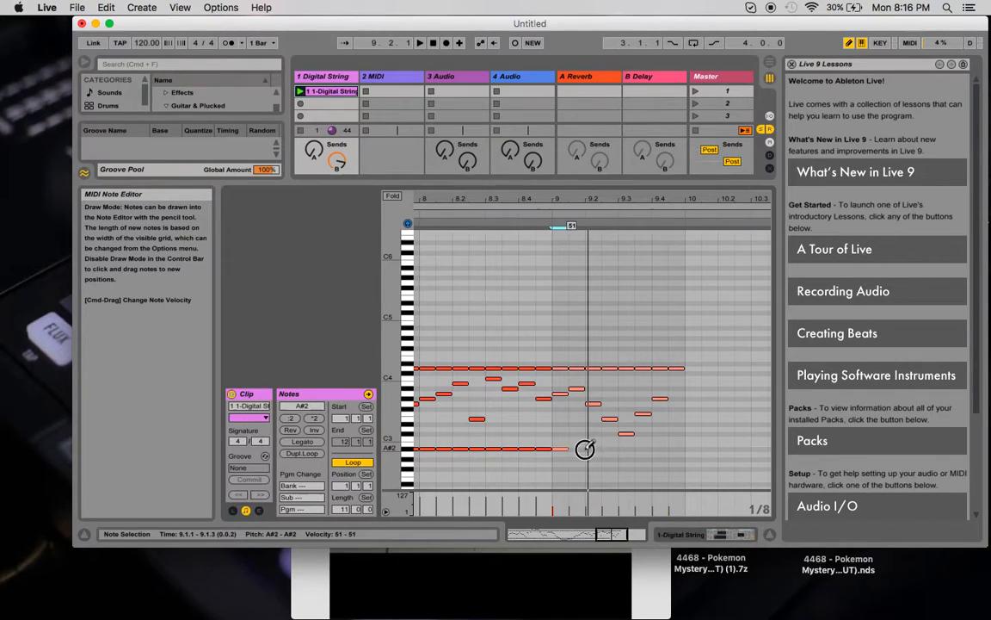
left_click_drag(585, 447, 678, 450)
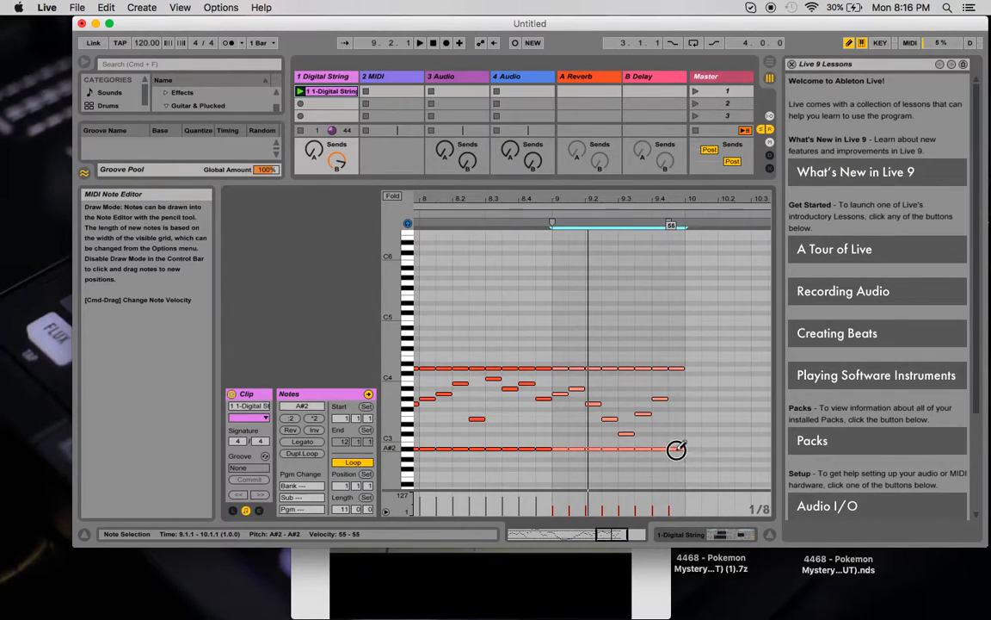